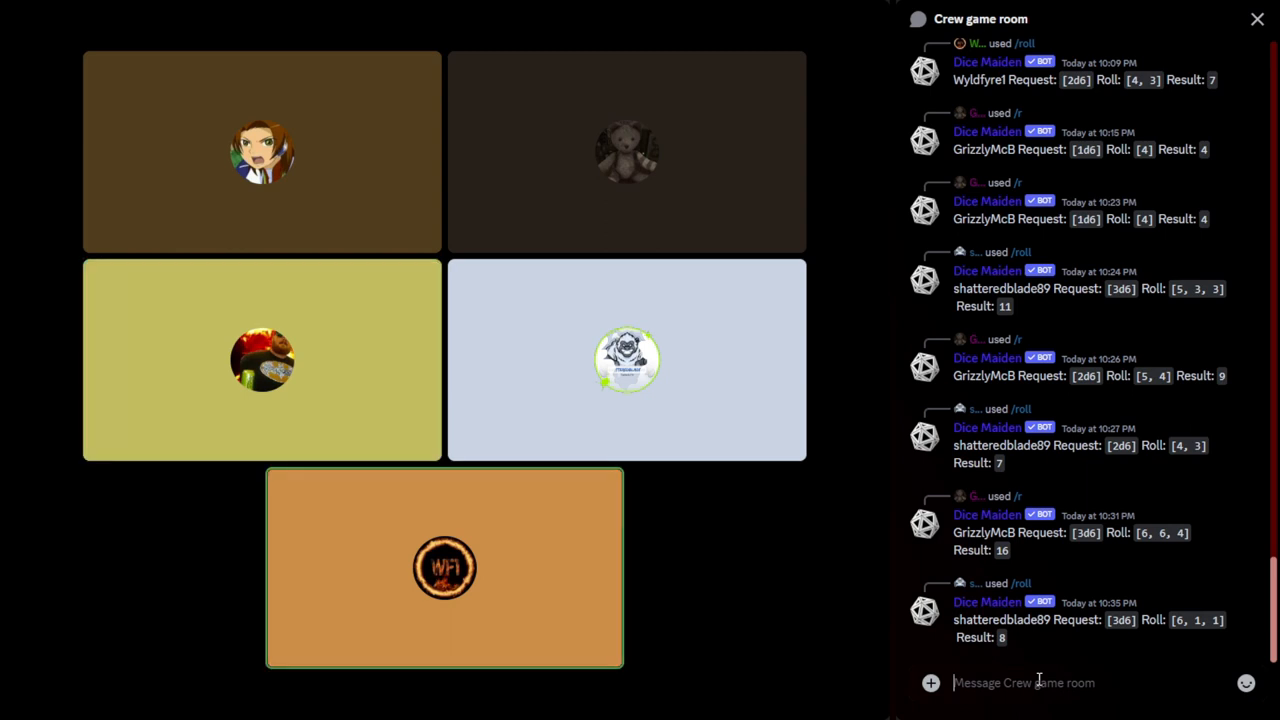
Select the Crew game room chat to roll 1d6 and 2d6 with Dice Maiden.
left_click(262, 360)
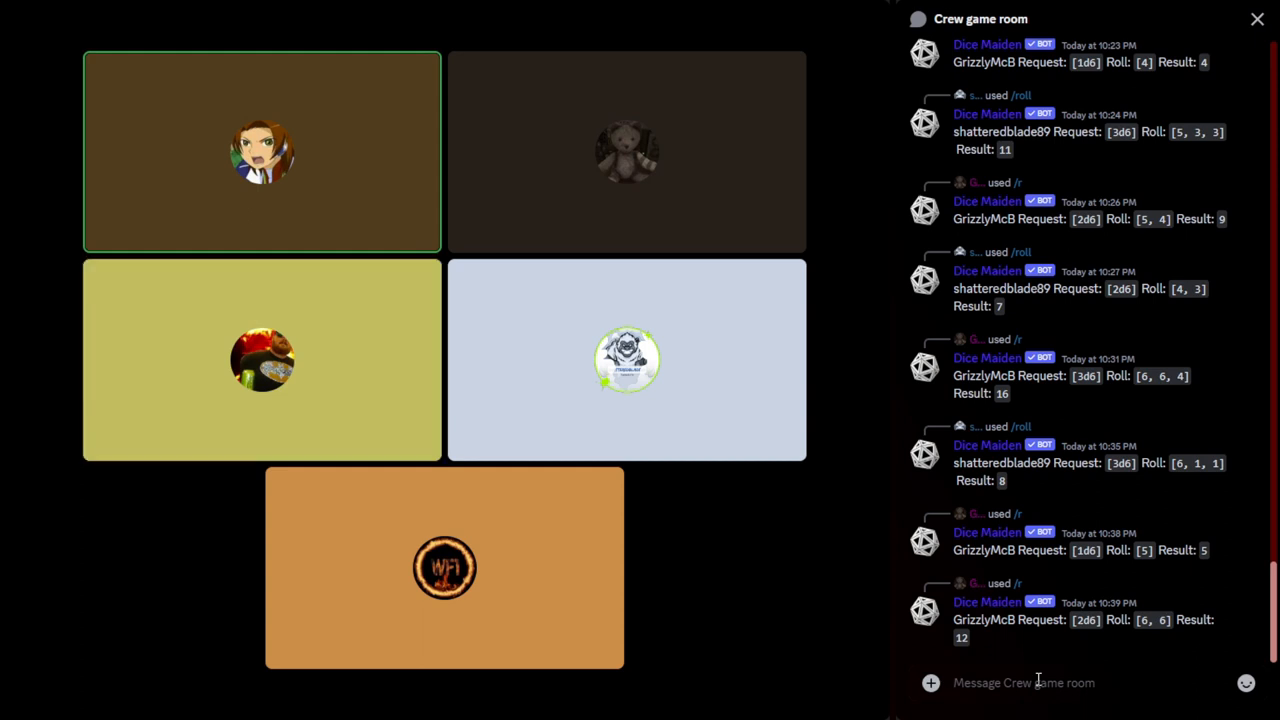
Scroll to the latest messages and start a Dice Maiden /roll 2d6 in the message box.
scroll("down", 3)
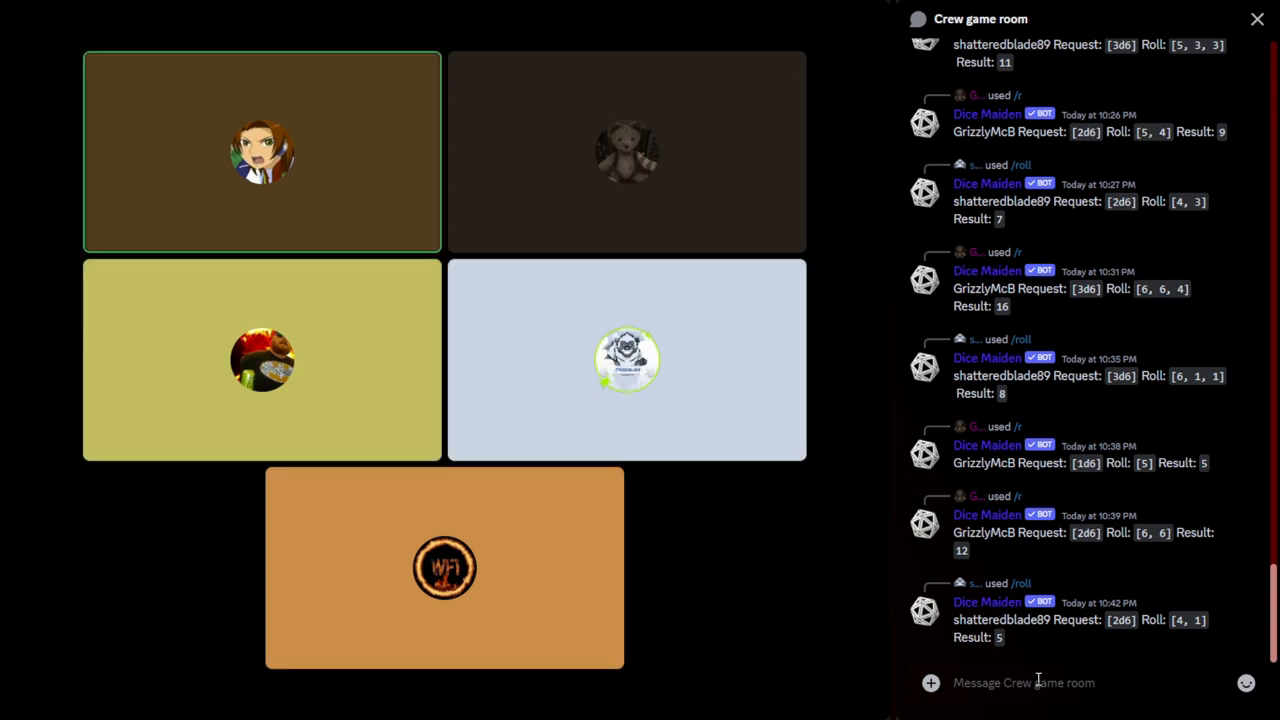
left_click(444, 567)
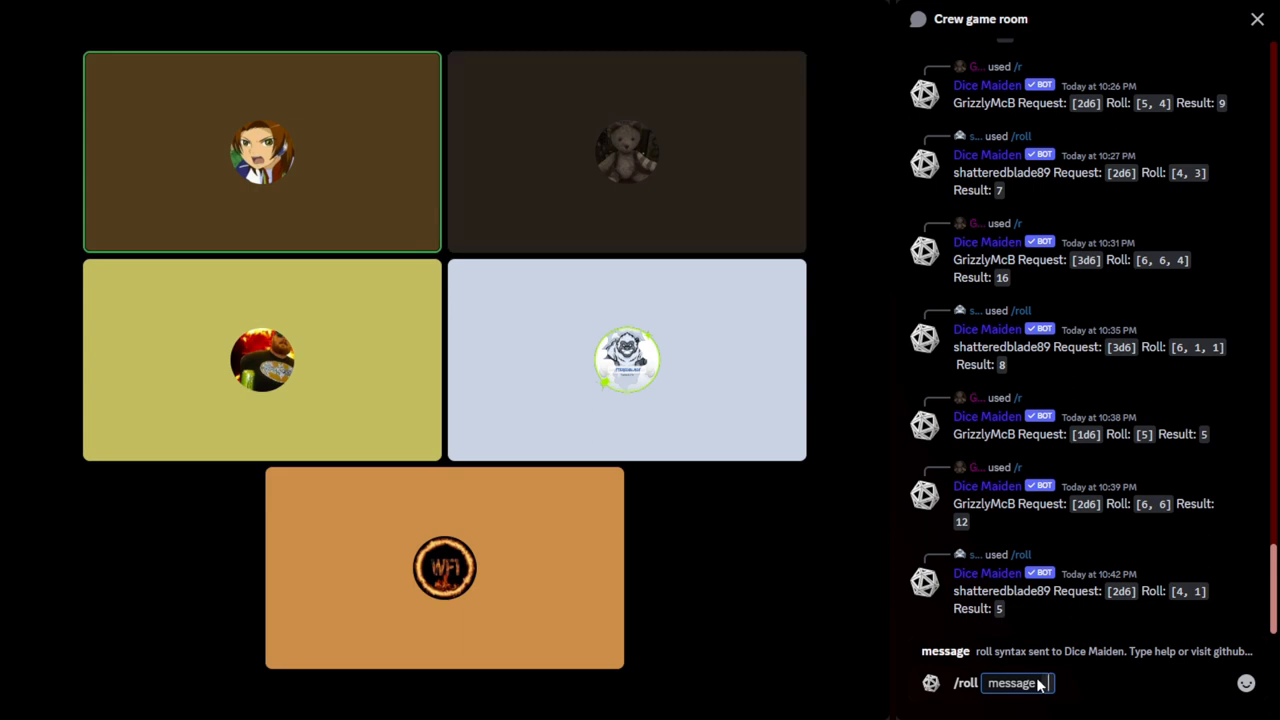
Enter the 2d6 dice expression into the /roll command.
left_click(444, 567)
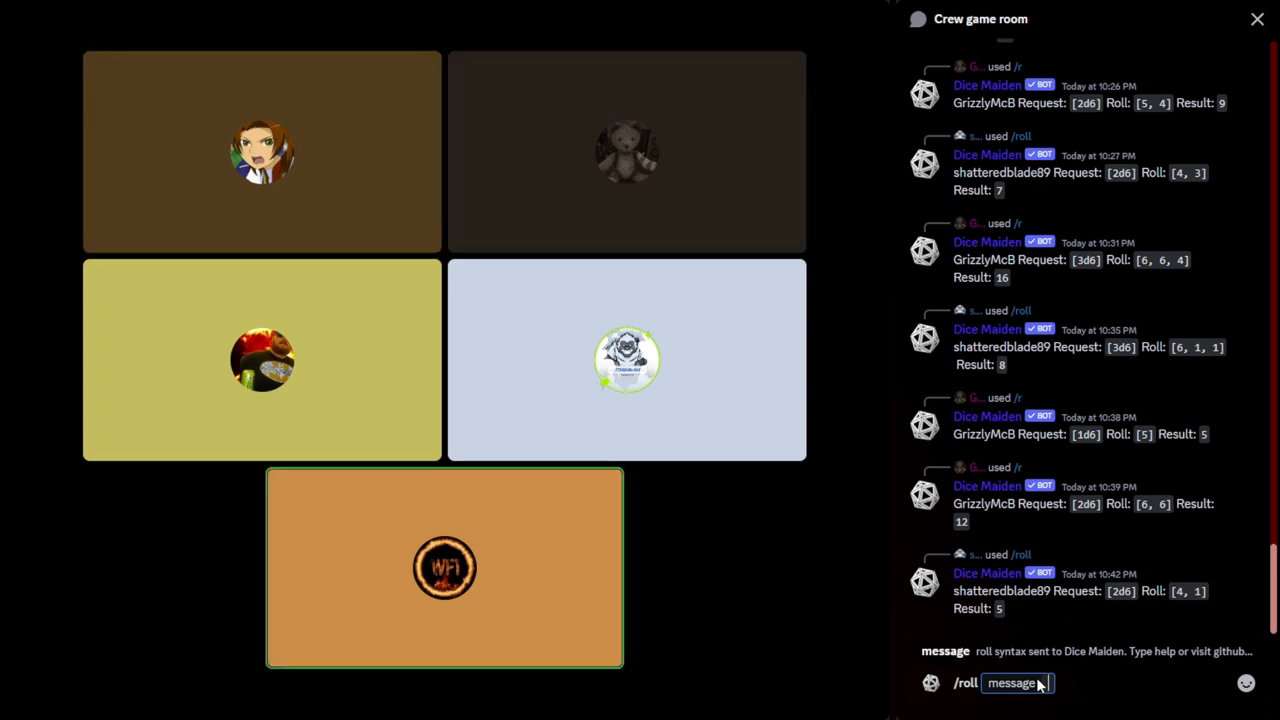
type("2d")
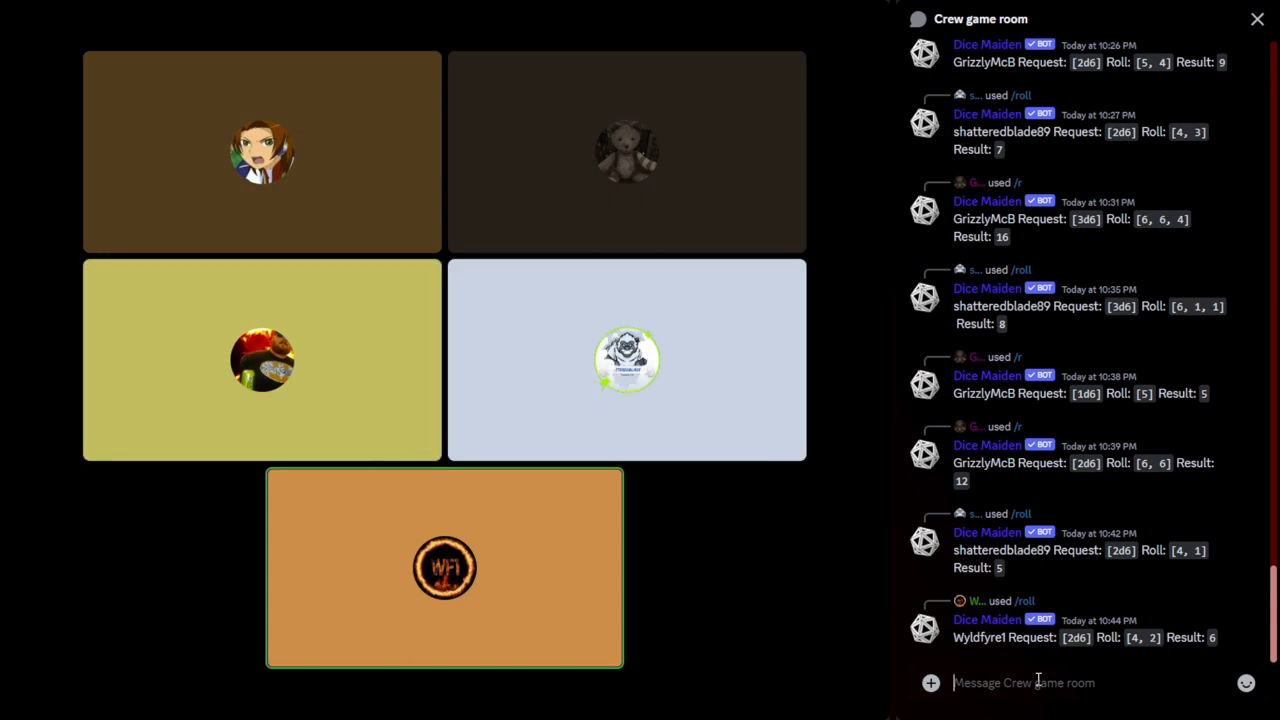
Focus the Crew game room message box and scroll down to the latest roll results.
left_click(262, 152)
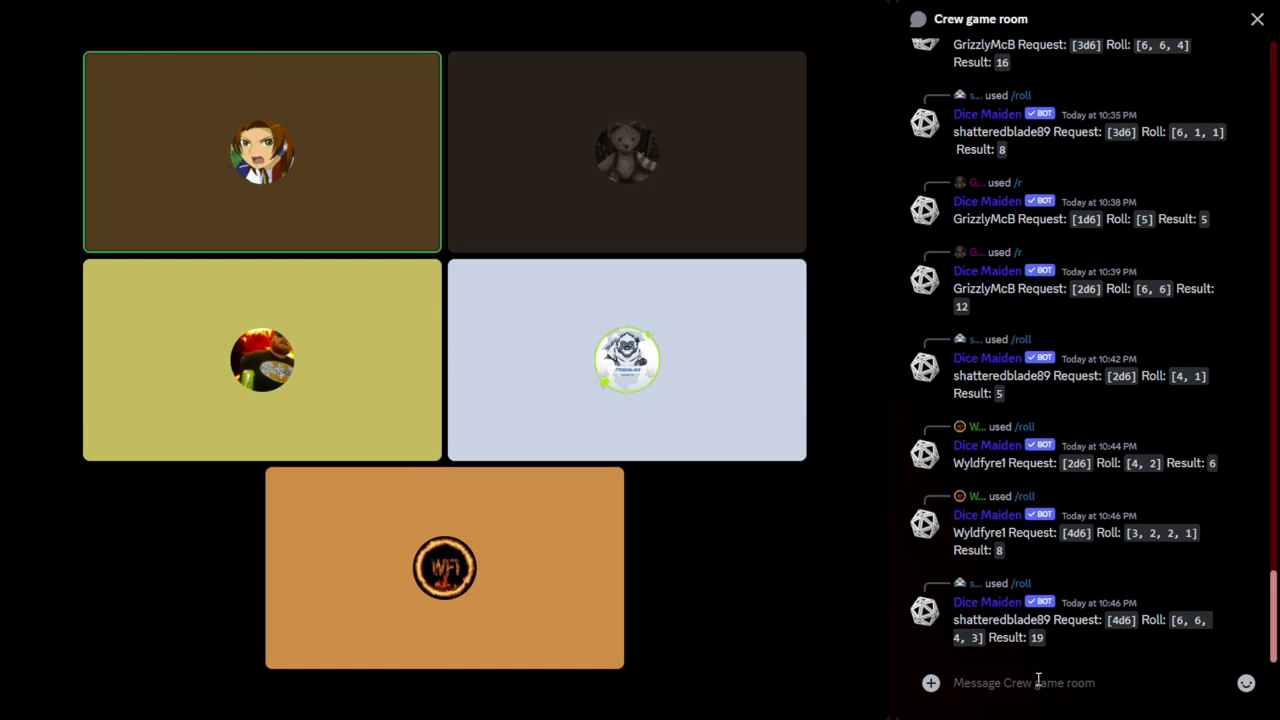
scroll("down", 3)
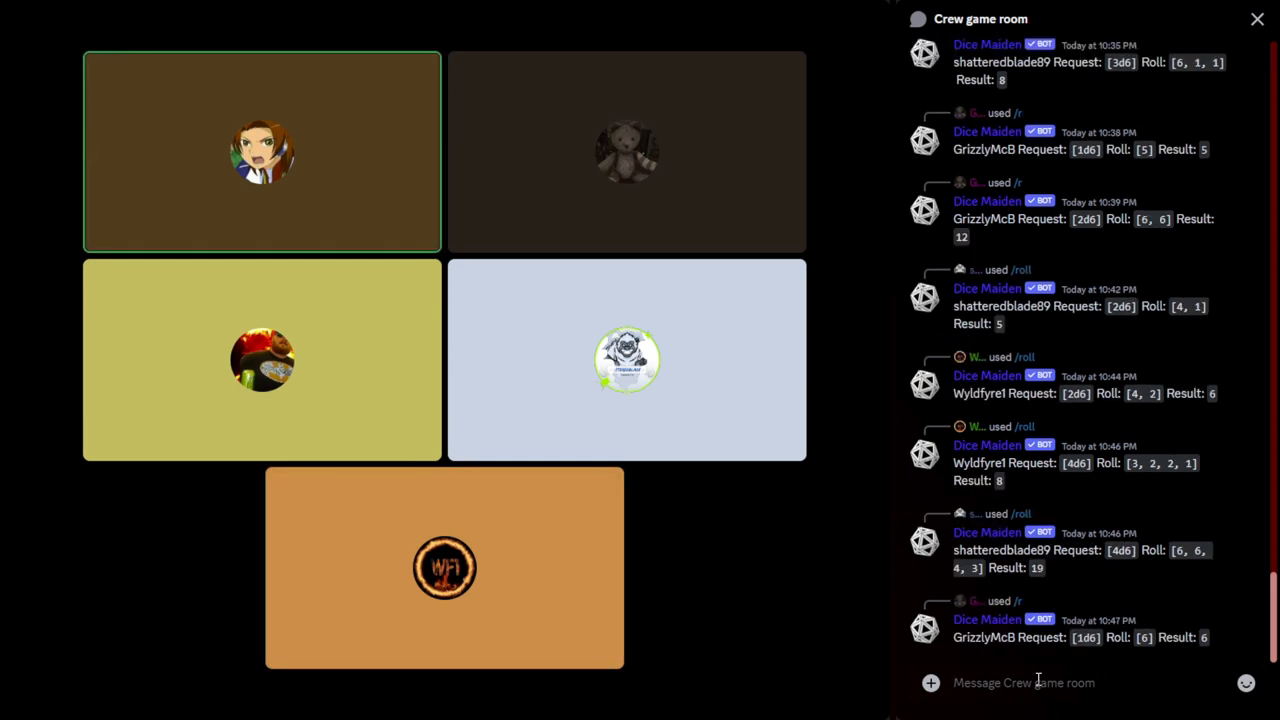
left_click(626, 151)
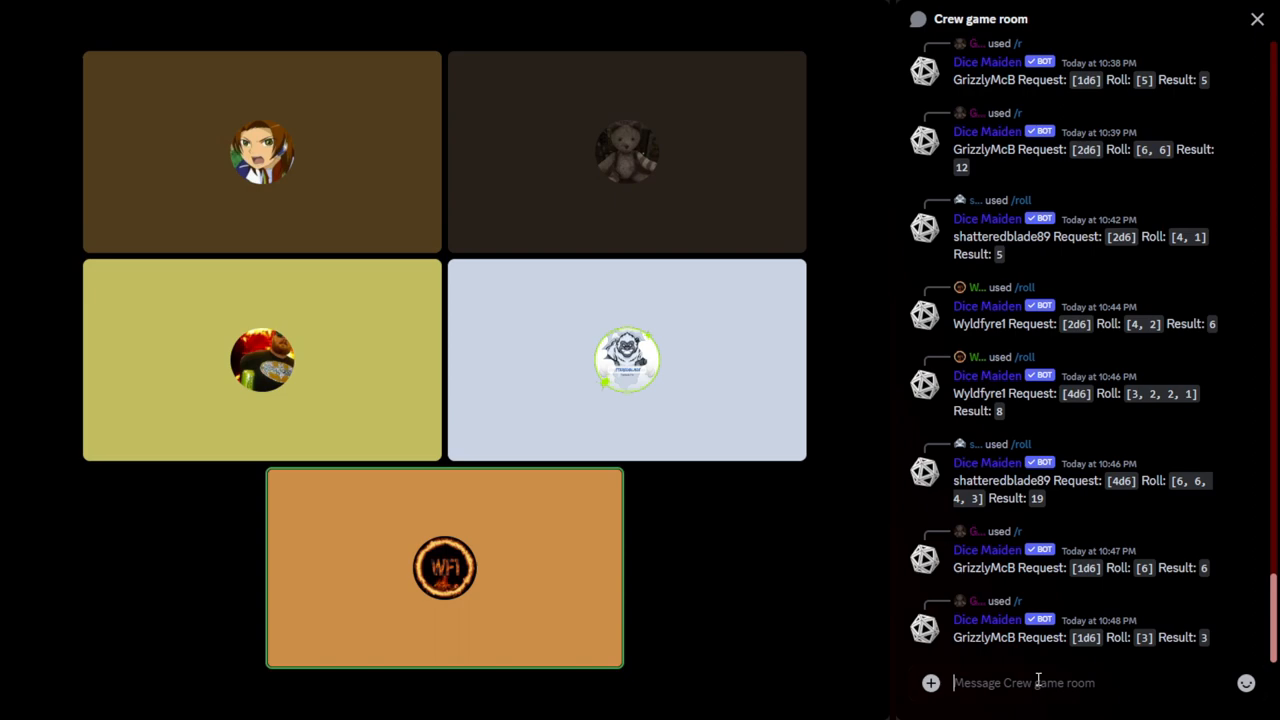
Send /roll 2d6 to Dice Maiden from the message box.
type("/roll")
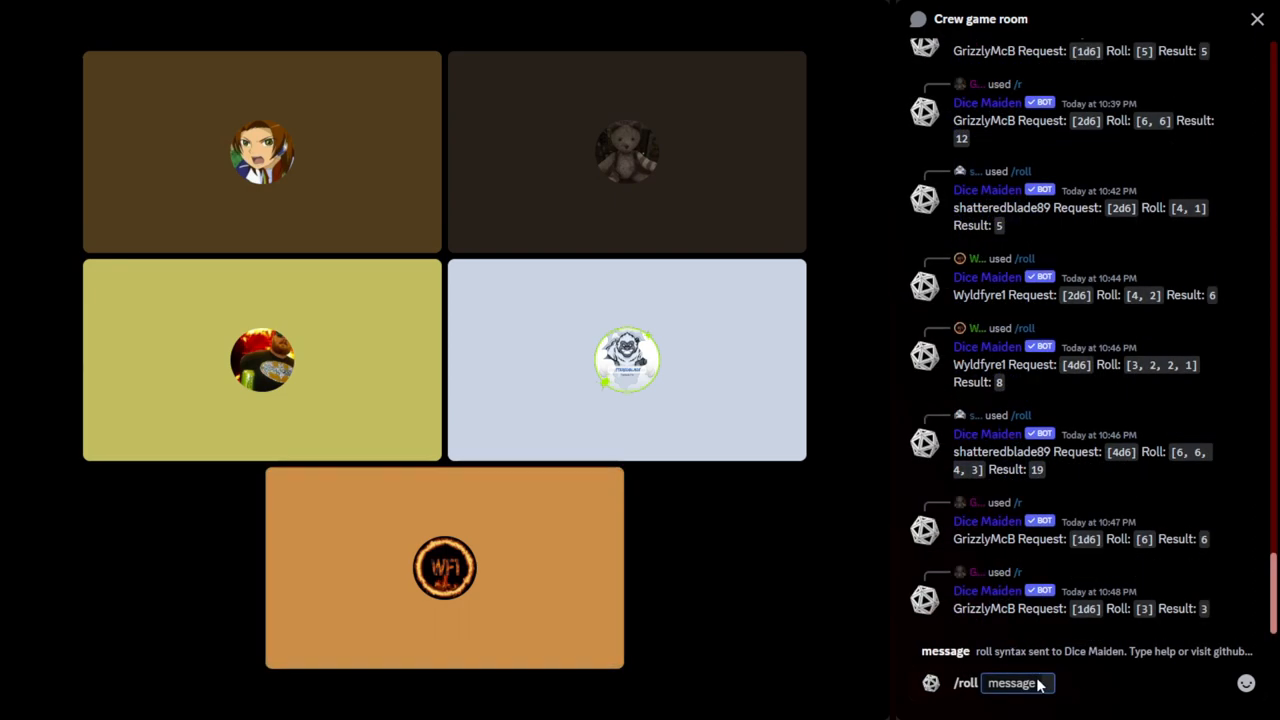
left_click(262, 151)
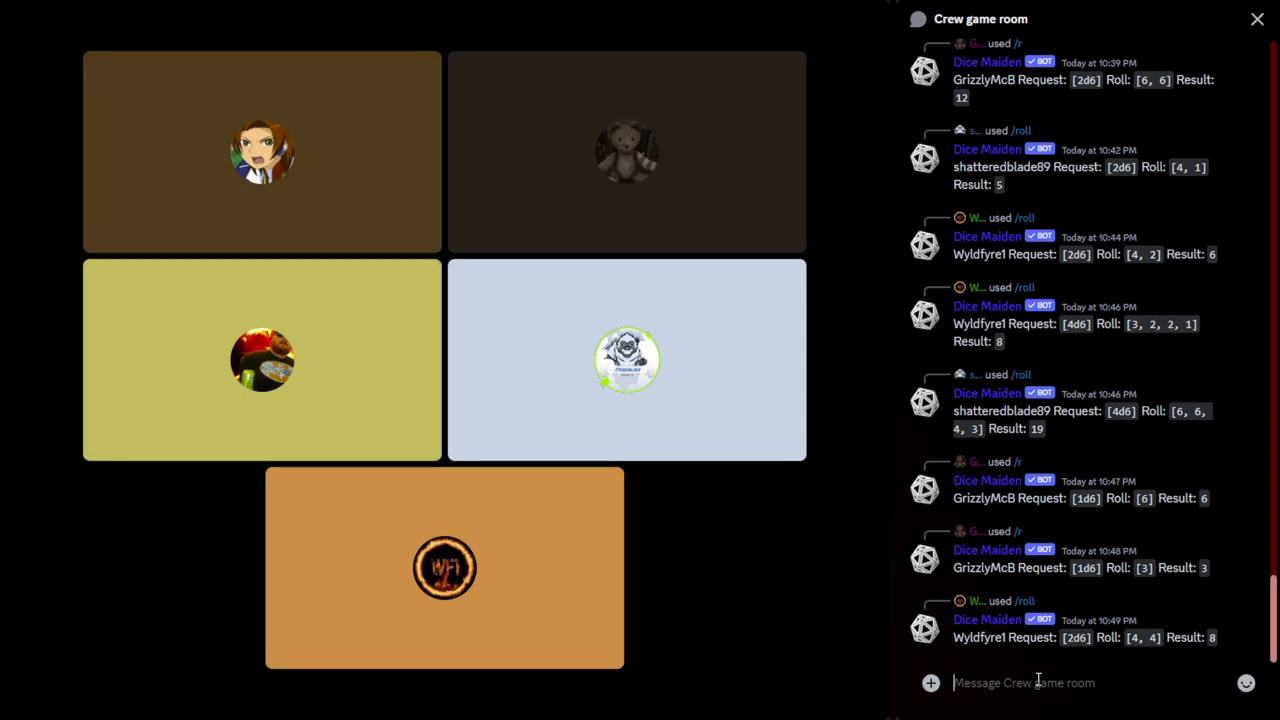
left_click(444, 567)
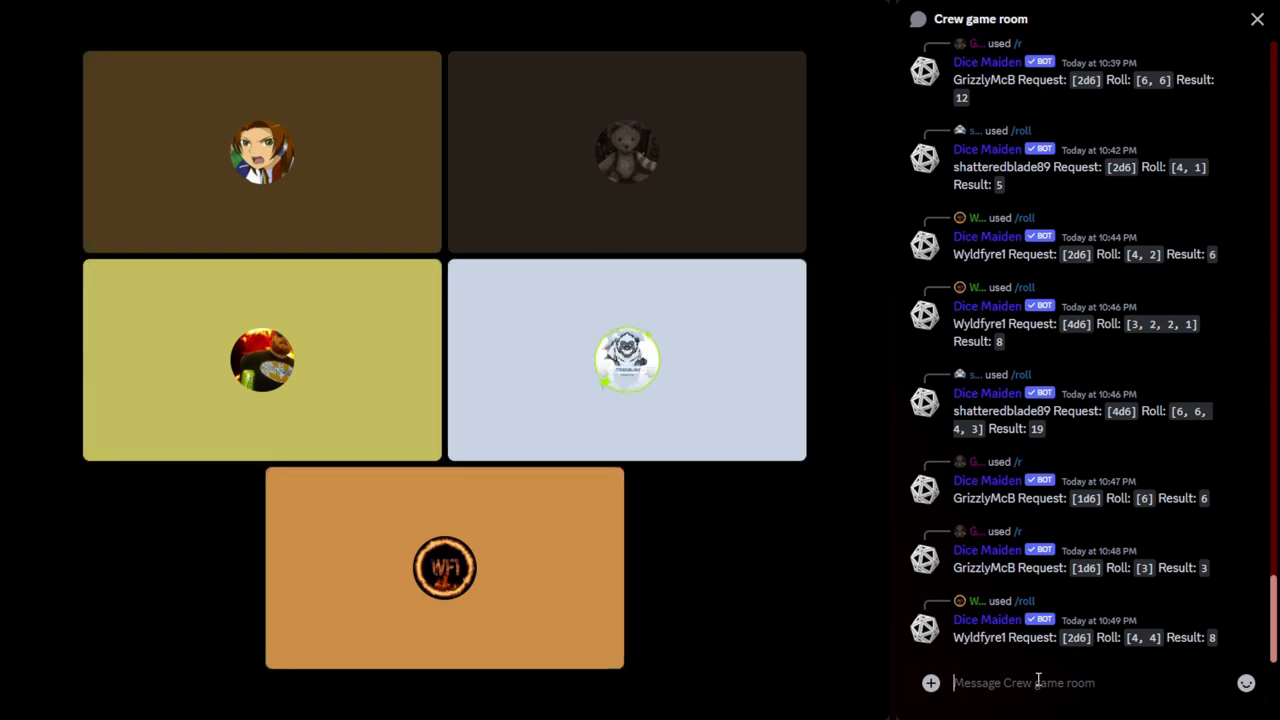
left_click(262, 151)
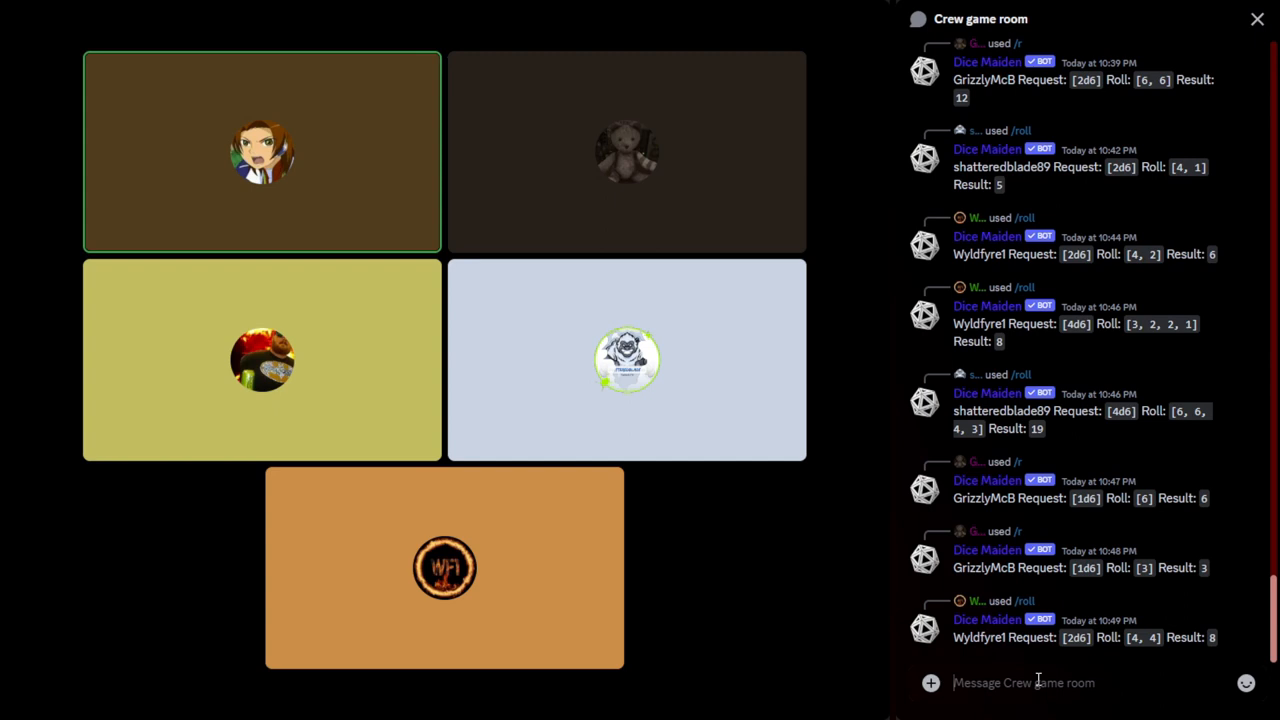